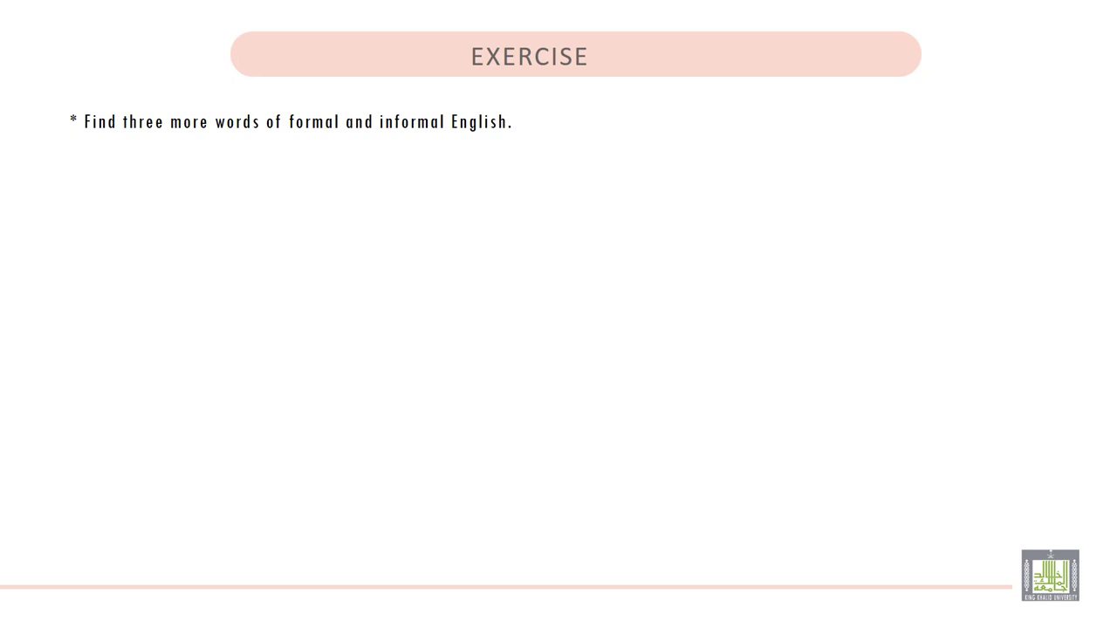
# - Handwrite a red 'Formal' heading under the instruction and underline it
pyautogui.moveTo(114, 160); pyautogui.dragTo(139, 209)
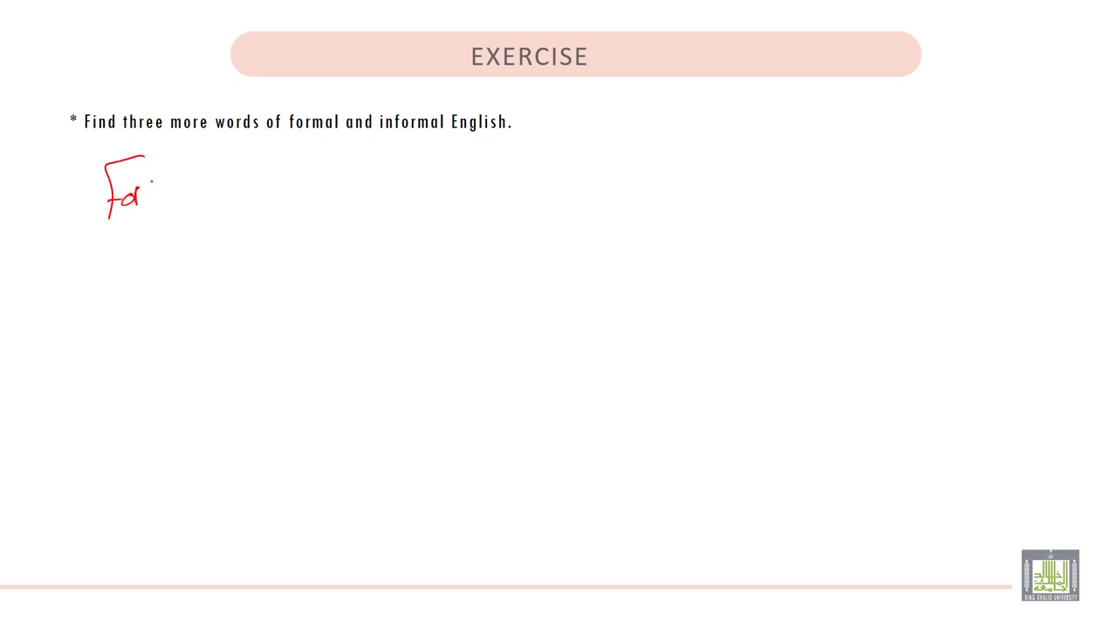
pyautogui.write('Formal')
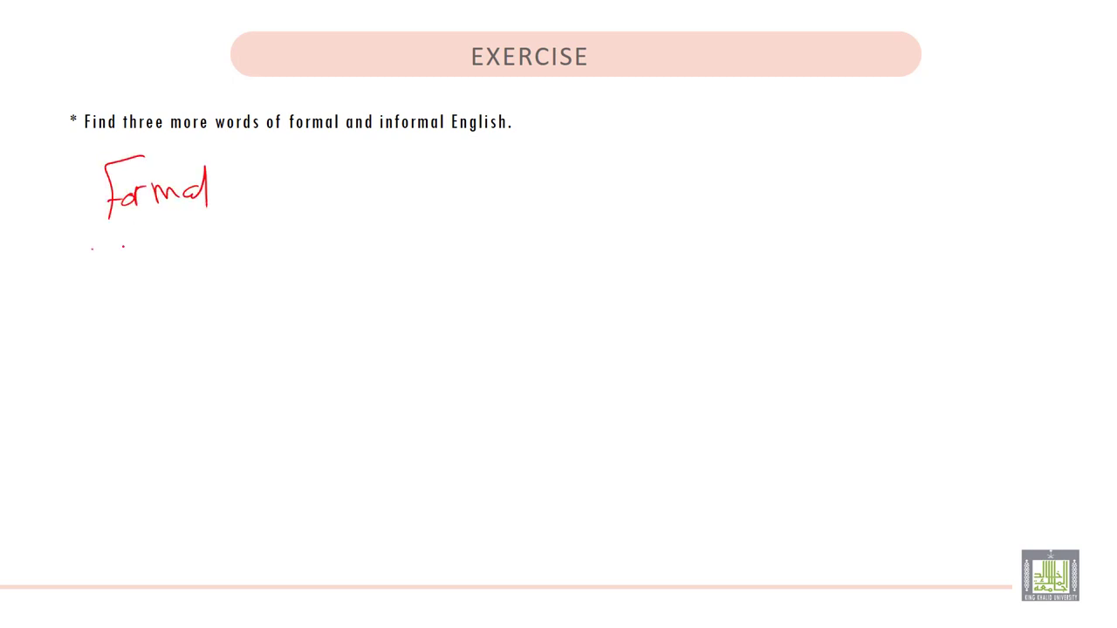
pyautogui.moveTo(91, 247); pyautogui.dragTo(276, 225)
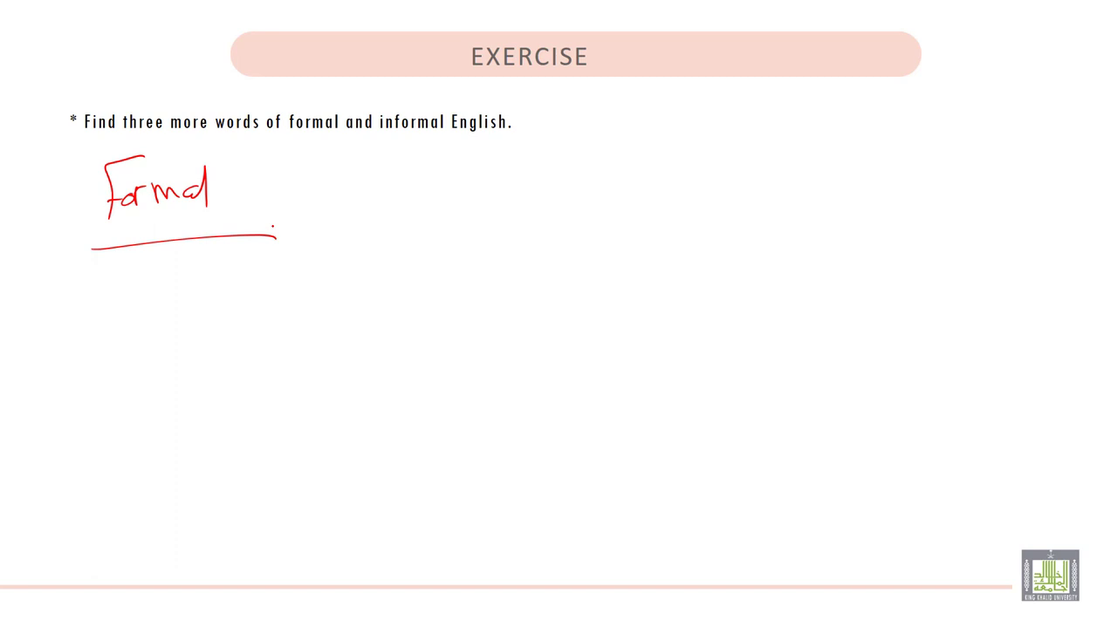
# - Handwrite 'Depart', 'Commence' and the start of 'pur…' in red under the heading
pyautogui.moveTo(105, 282); pyautogui.dragTo(108, 300)
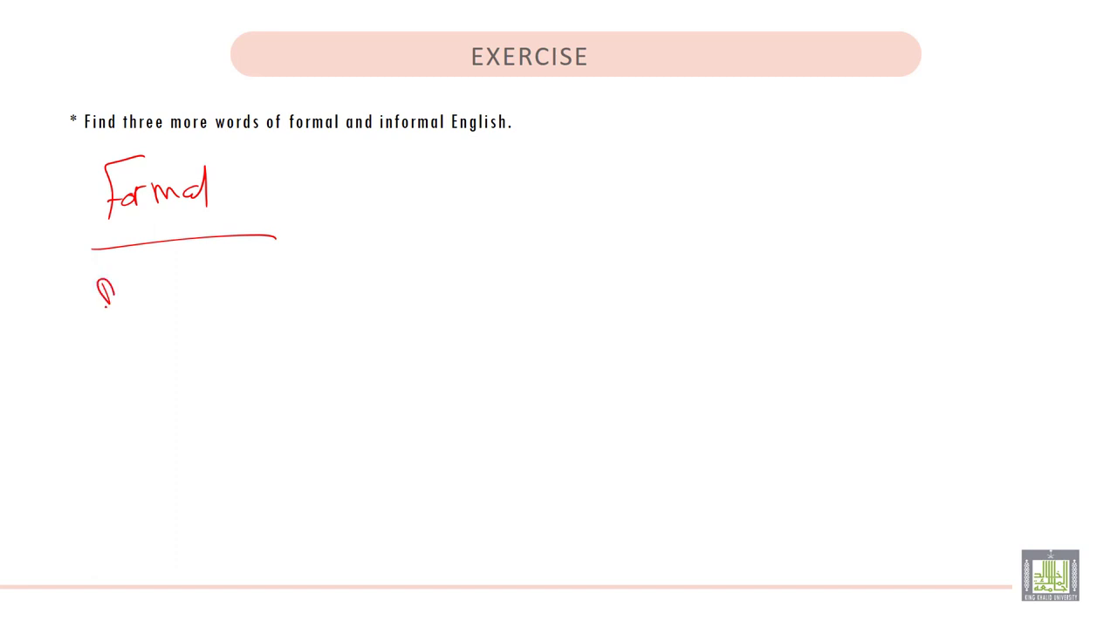
pyautogui.write('Depart')
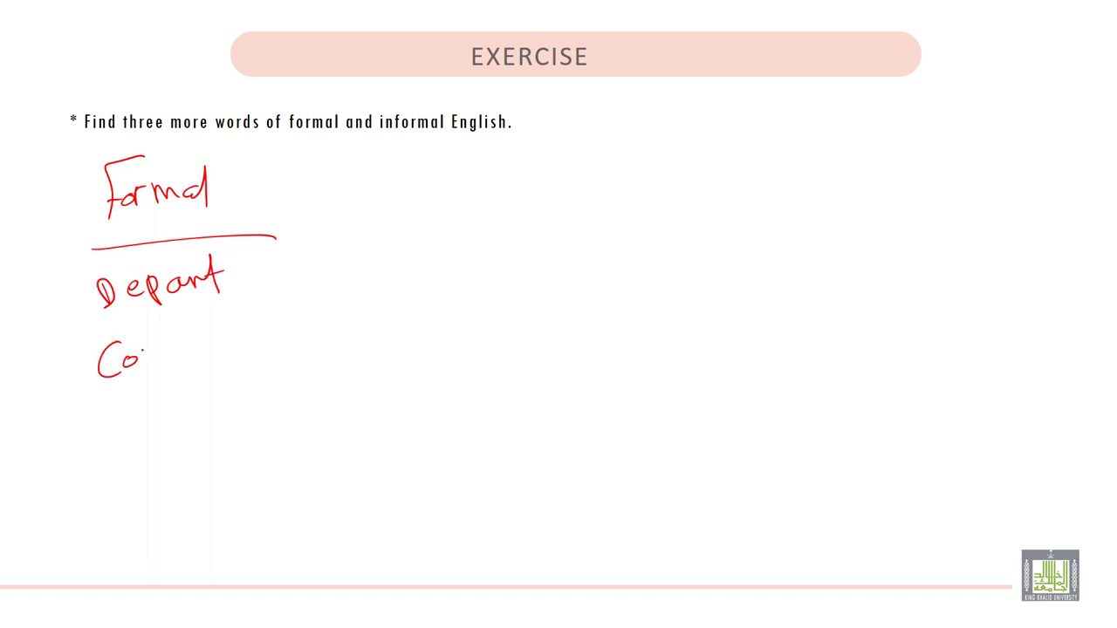
pyautogui.write('Commer')
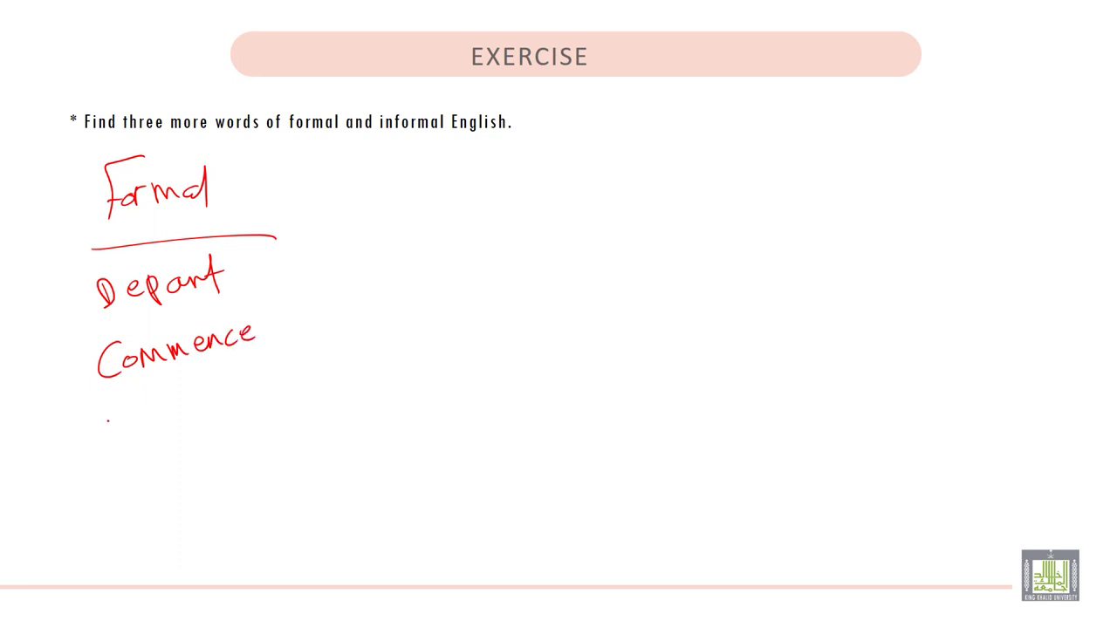
pyautogui.write('pur')
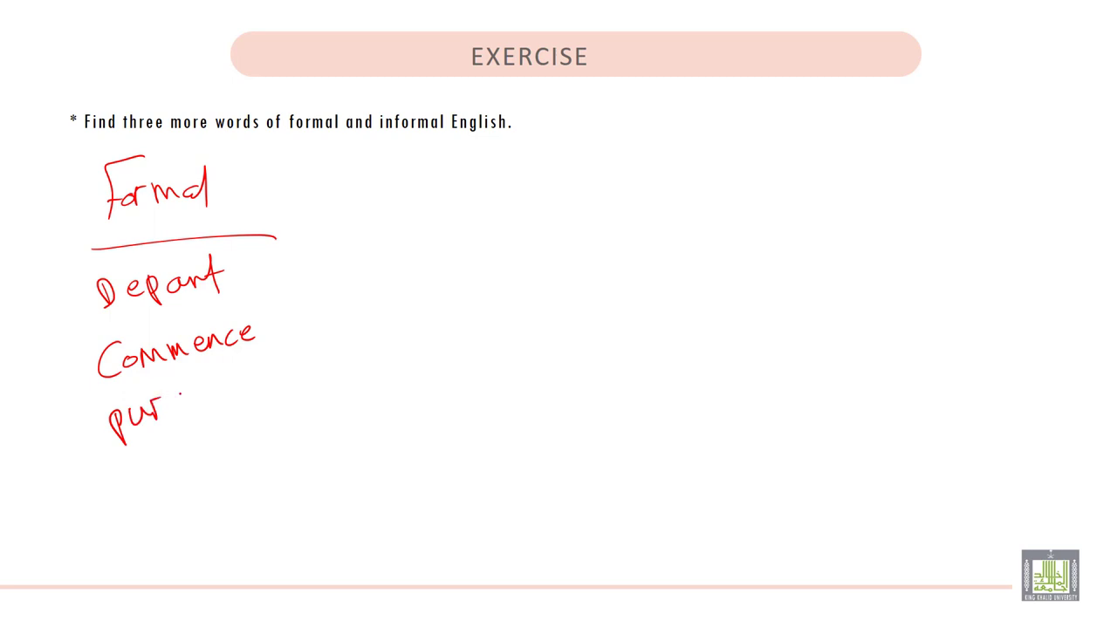